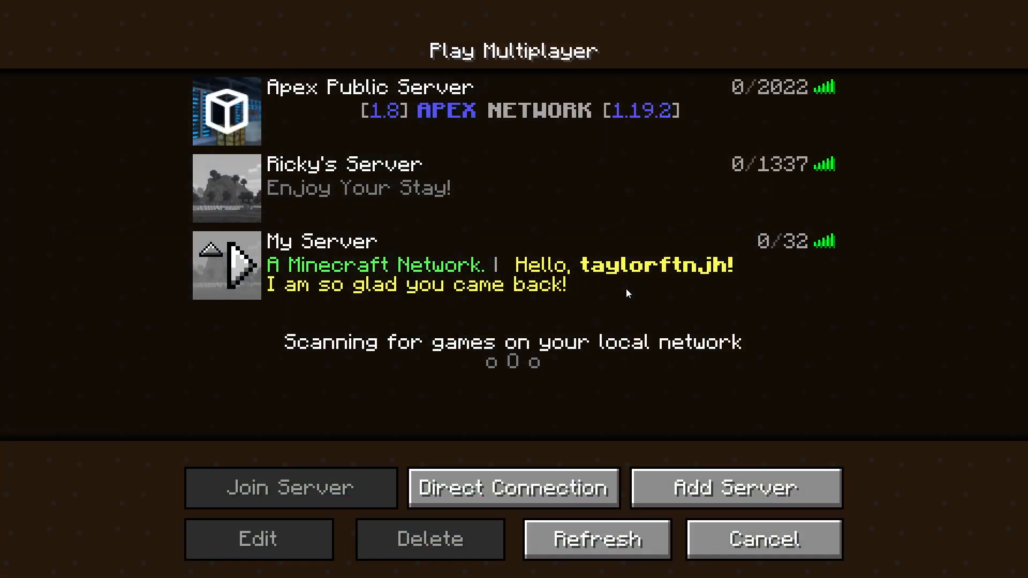
# Download the ServerListPlus jar into the plugins folder and view the ProtocolLib resource
pyautogui.click(595, 538)
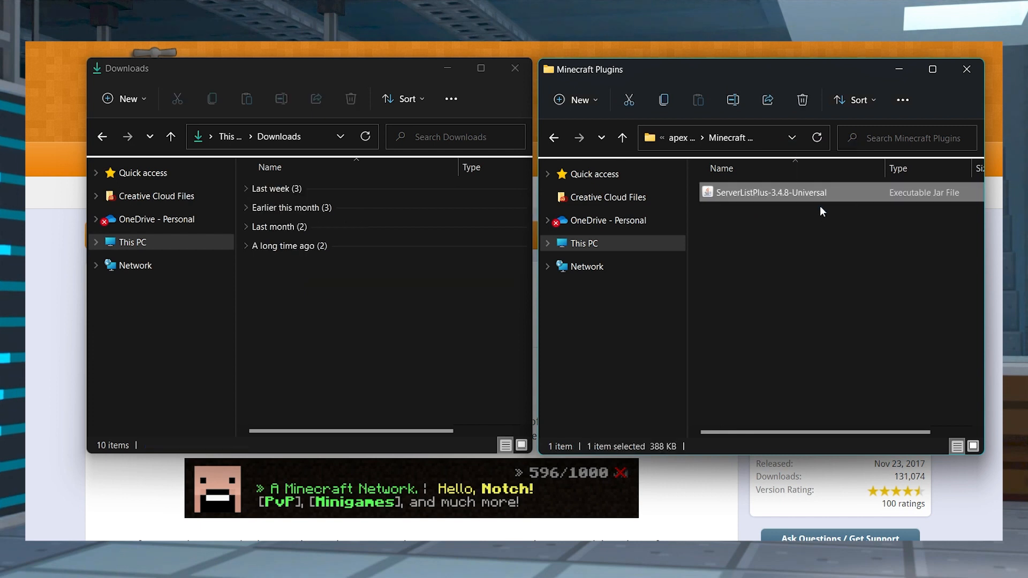
pyautogui.moveTo(480, 68)
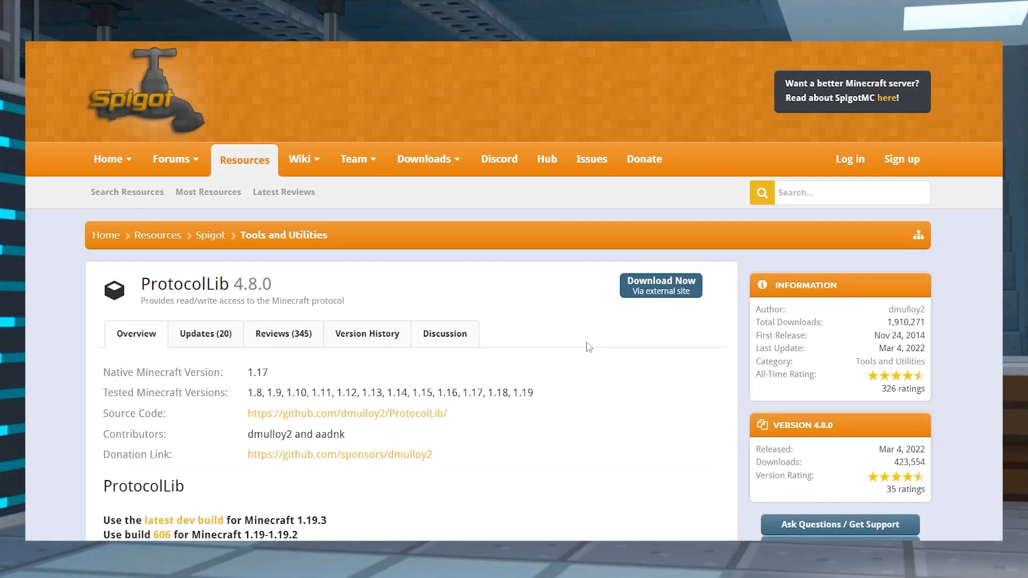
pyautogui.moveTo(601, 352)
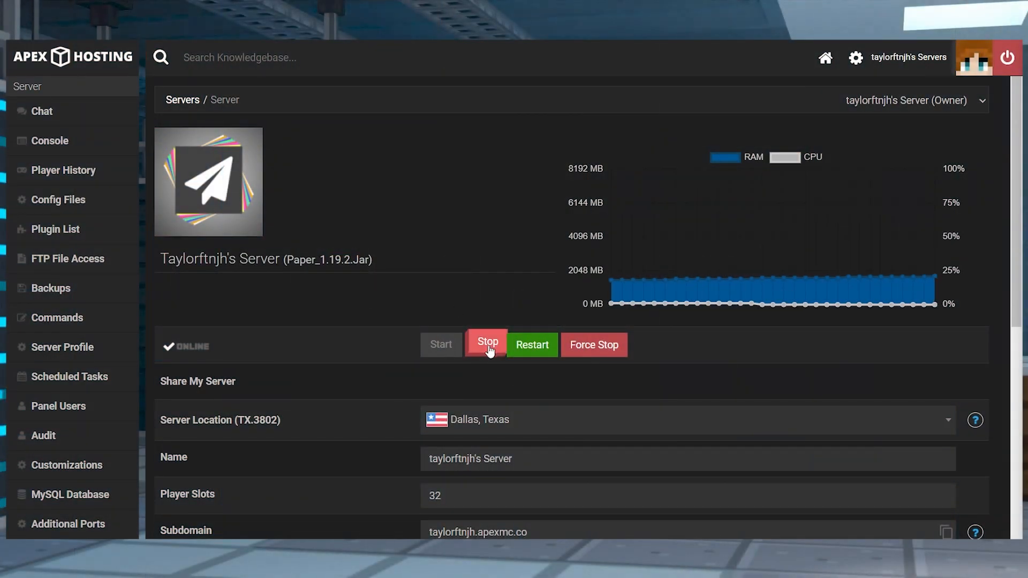
# Stop the server, check the plugins folder via FTP File Access, and return to the overview
pyautogui.click(486, 345)
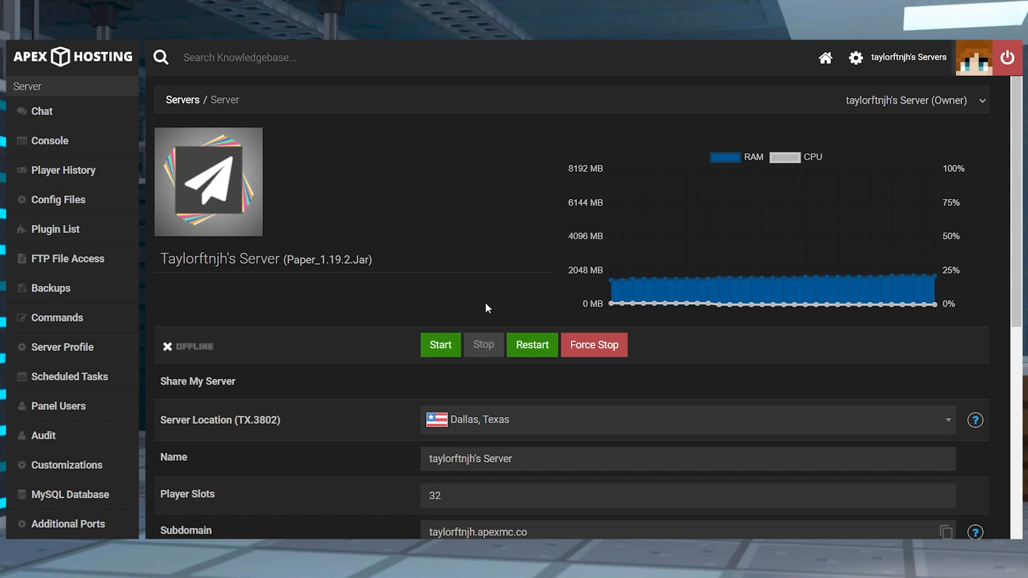
pyautogui.doubleClick(326, 259)
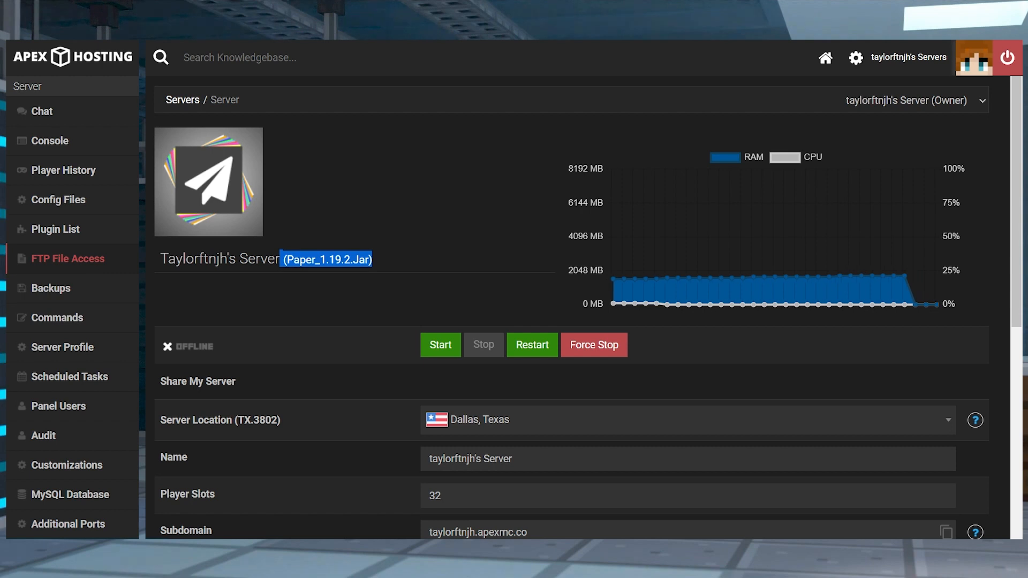
pyautogui.click(66, 258)
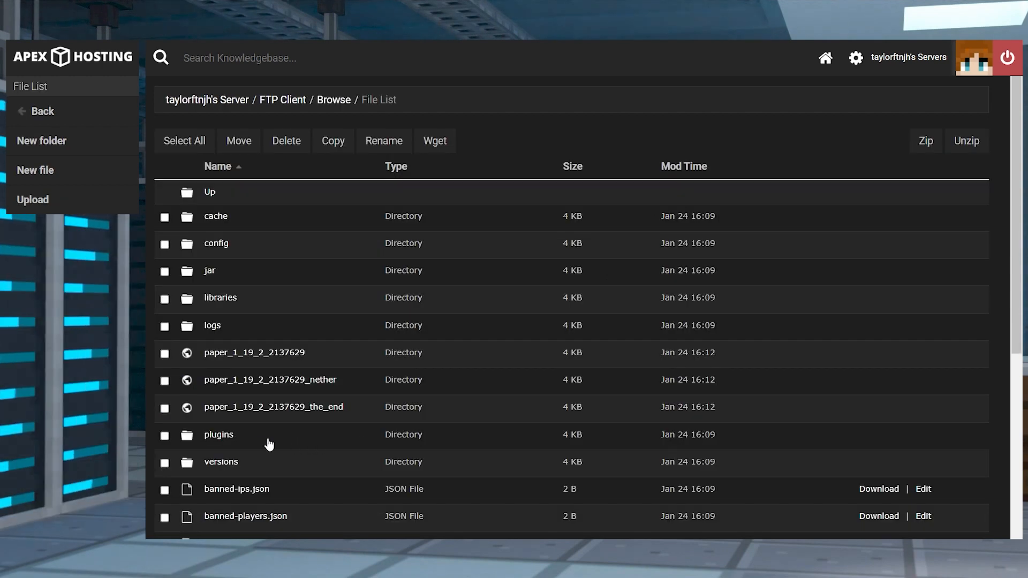
pyautogui.moveTo(219, 435)
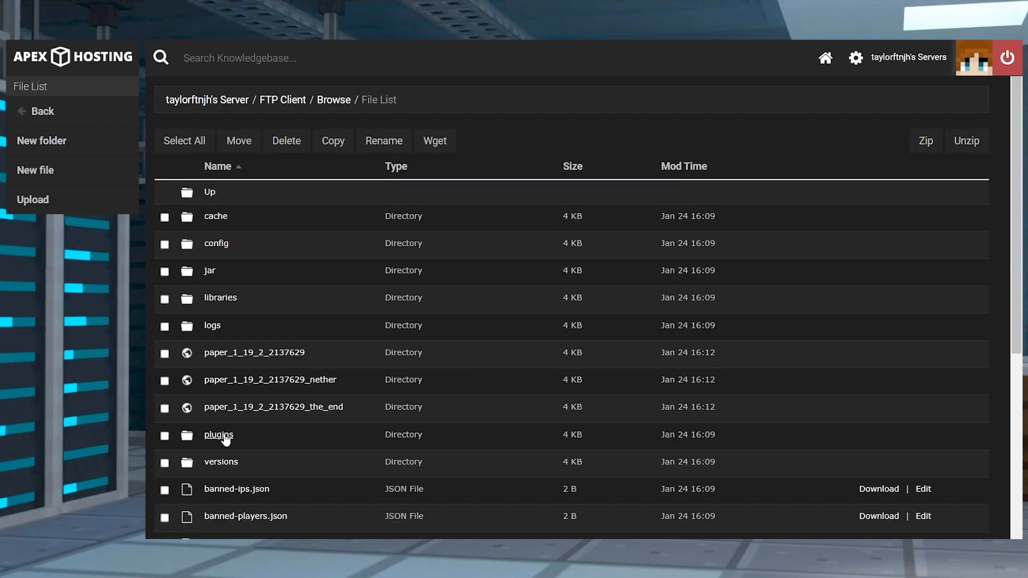
pyautogui.click(218, 435)
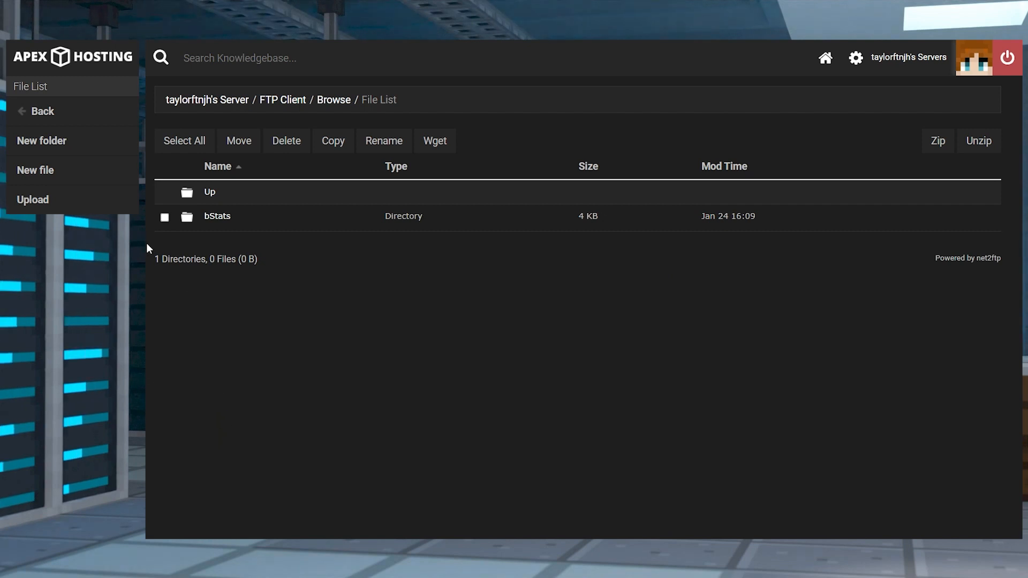
pyautogui.click(32, 199)
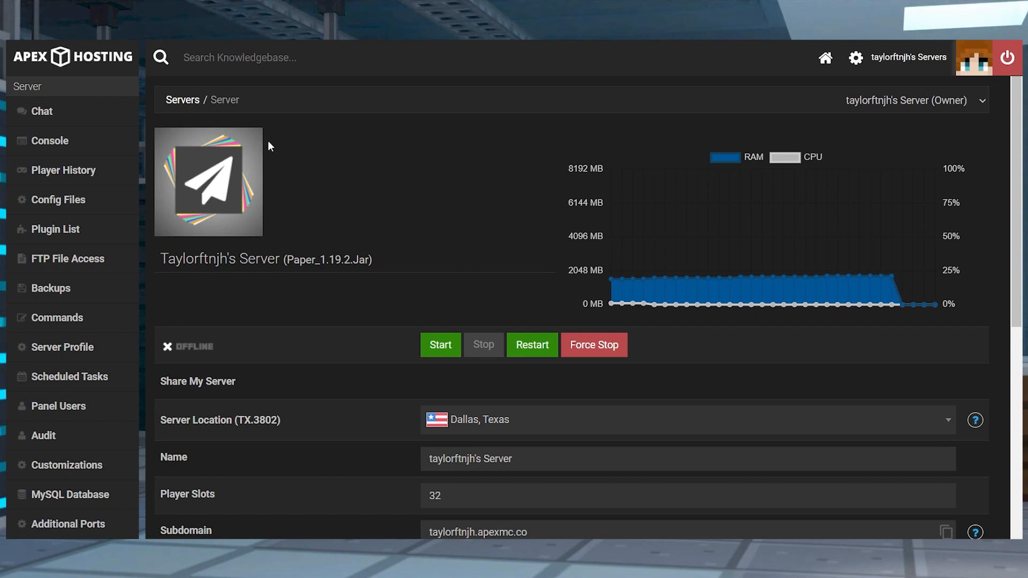
# Join the server and run the serverlist command in chat to enable ServerListPlus
pyautogui.click(440, 344)
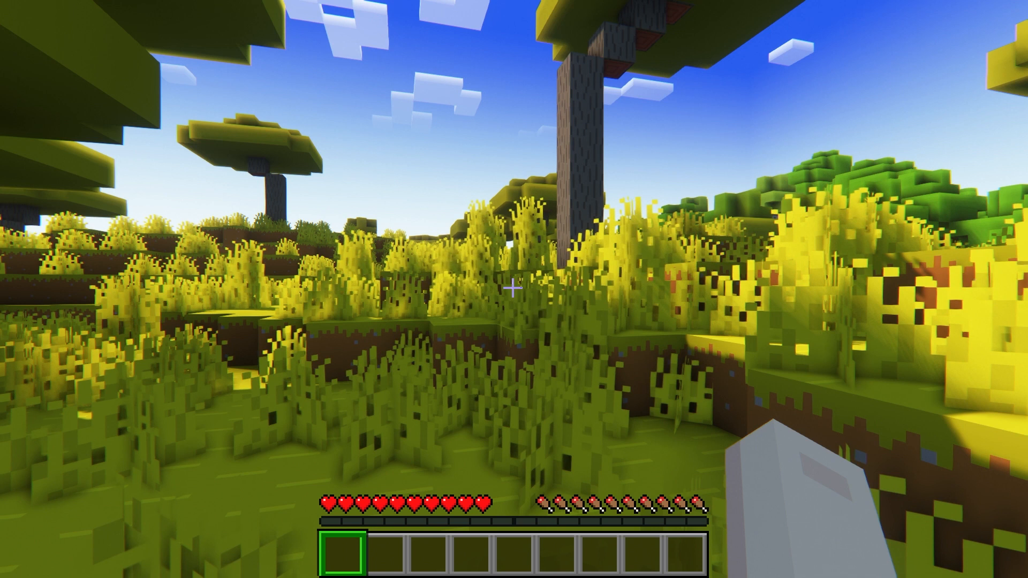
pyautogui.write('serverlist')
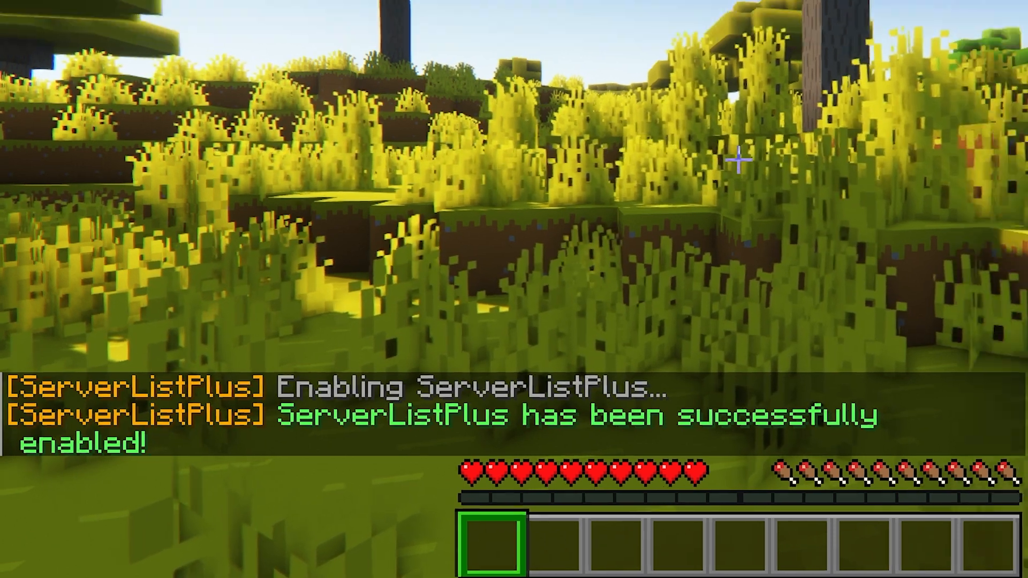
pyautogui.press('Escape')
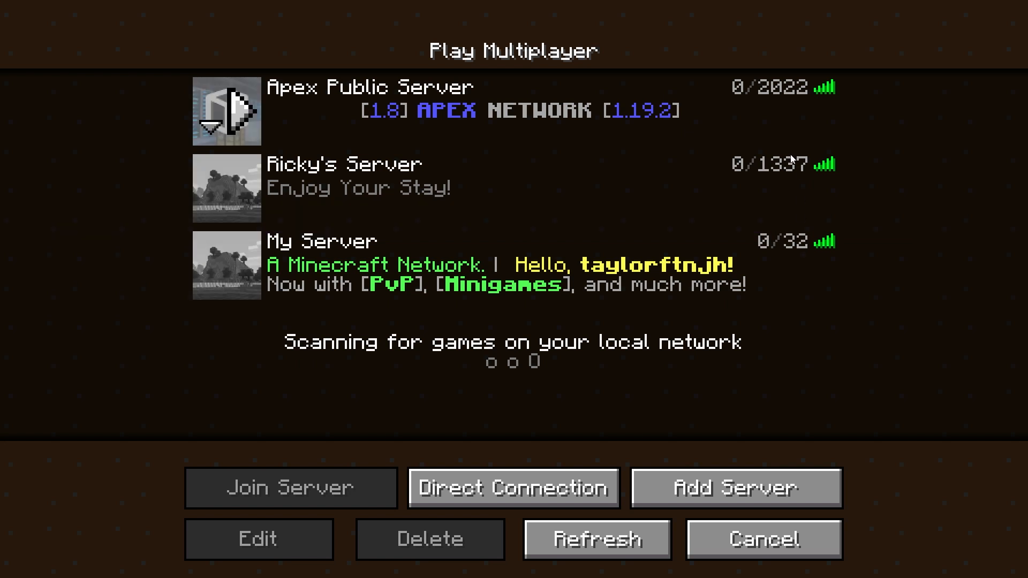
pyautogui.moveTo(823, 243)
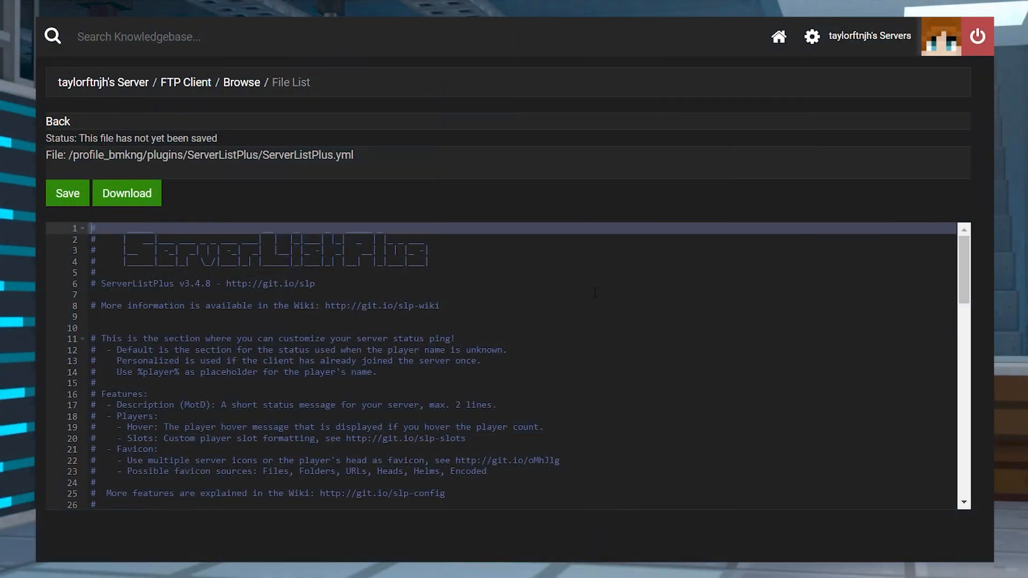
pyautogui.moveTo(615, 352)
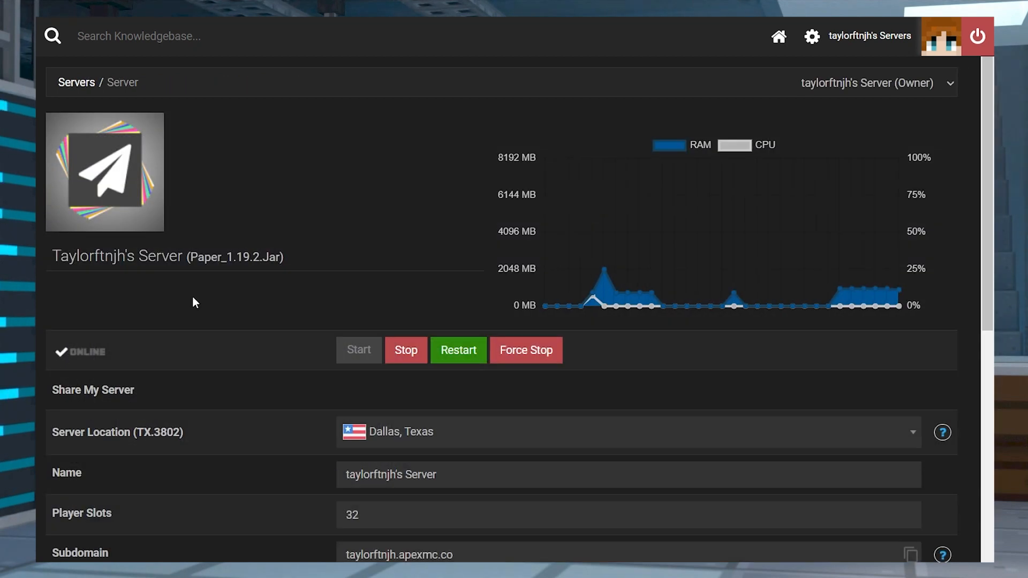
# Browse the server files into the plugins/ServerListPlus folder
pyautogui.click(405, 349)
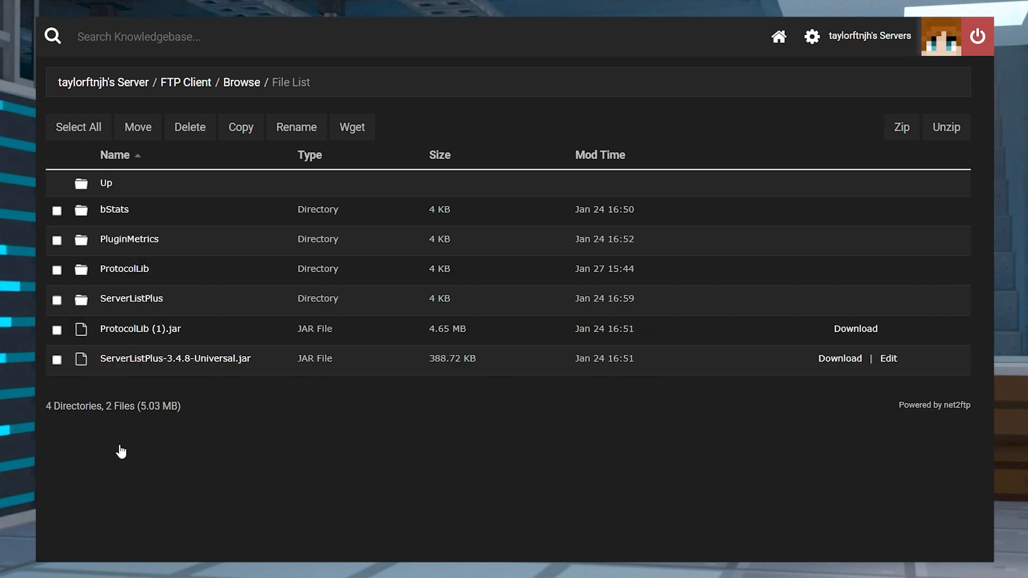
pyautogui.click(130, 299)
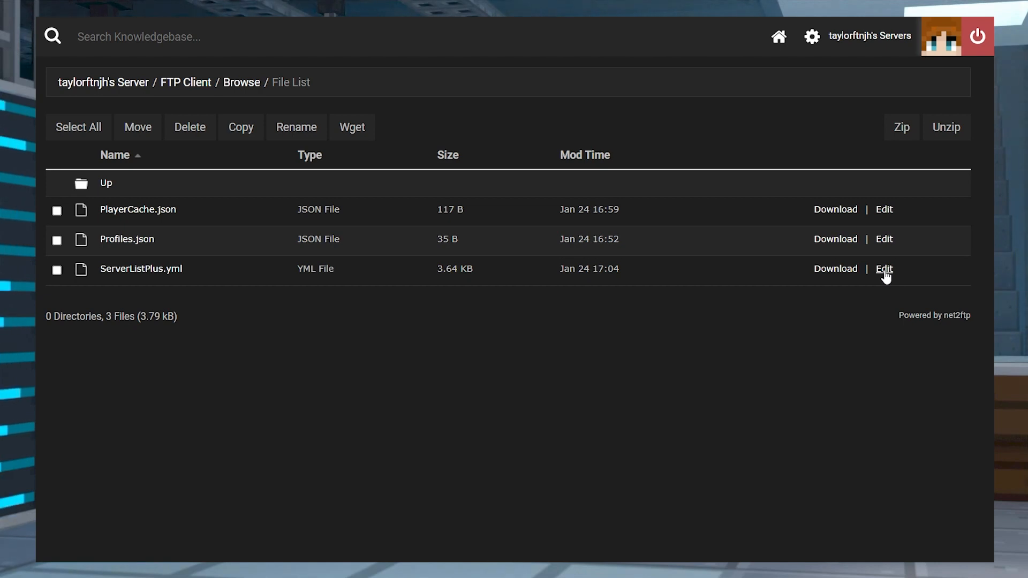
# Edit ServerListPlus.yml to review its Default description, hover and favicon sections
pyautogui.click(883, 268)
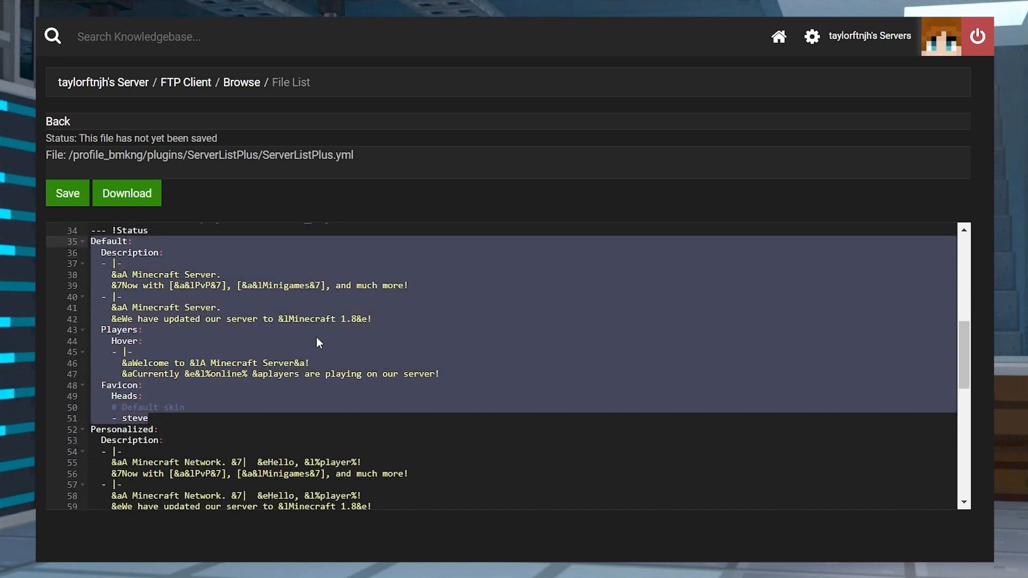
pyautogui.moveTo(331, 344)
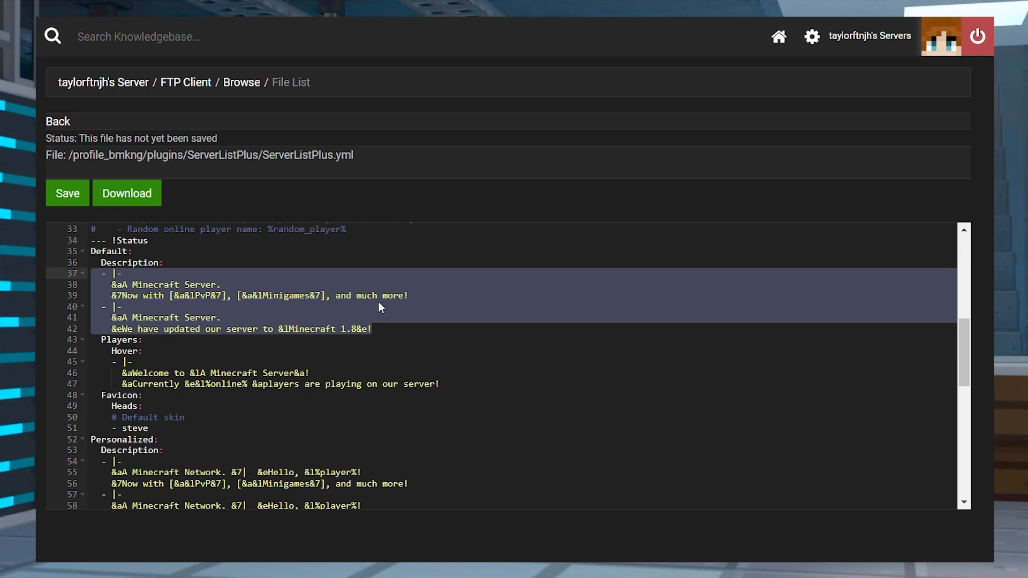
pyautogui.moveTo(441, 315)
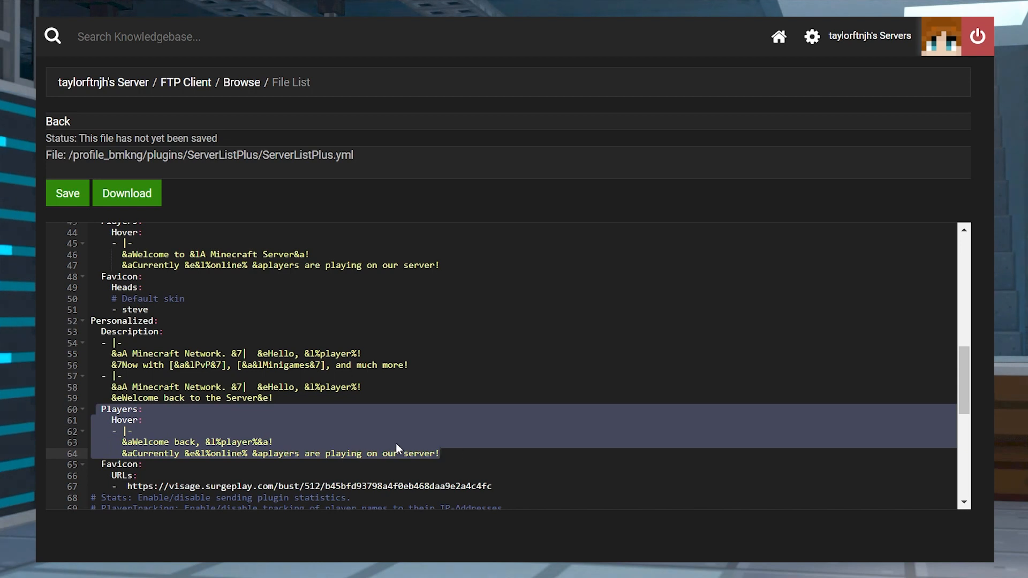
pyautogui.moveTo(423, 421)
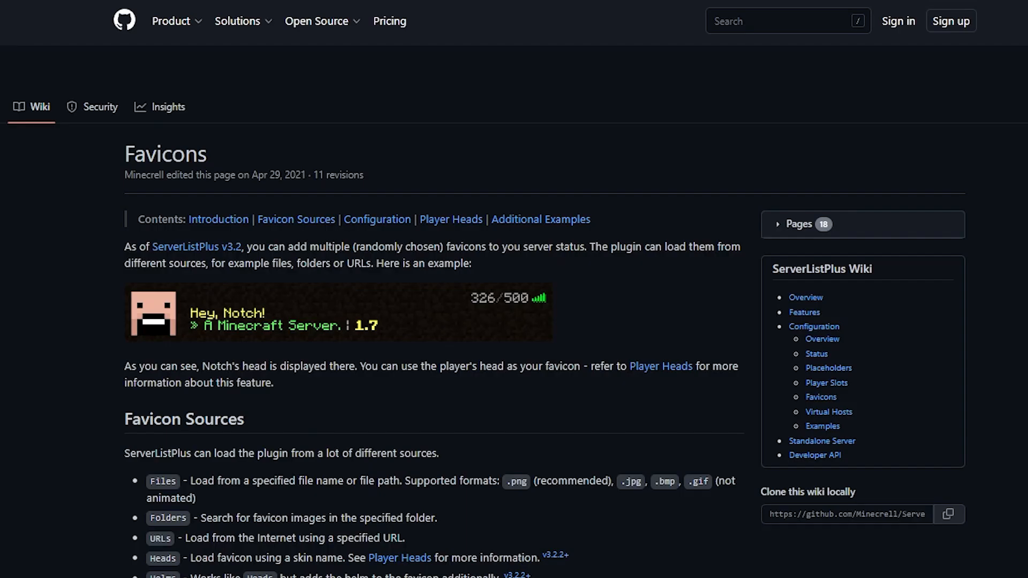
pyautogui.scroll(-3)
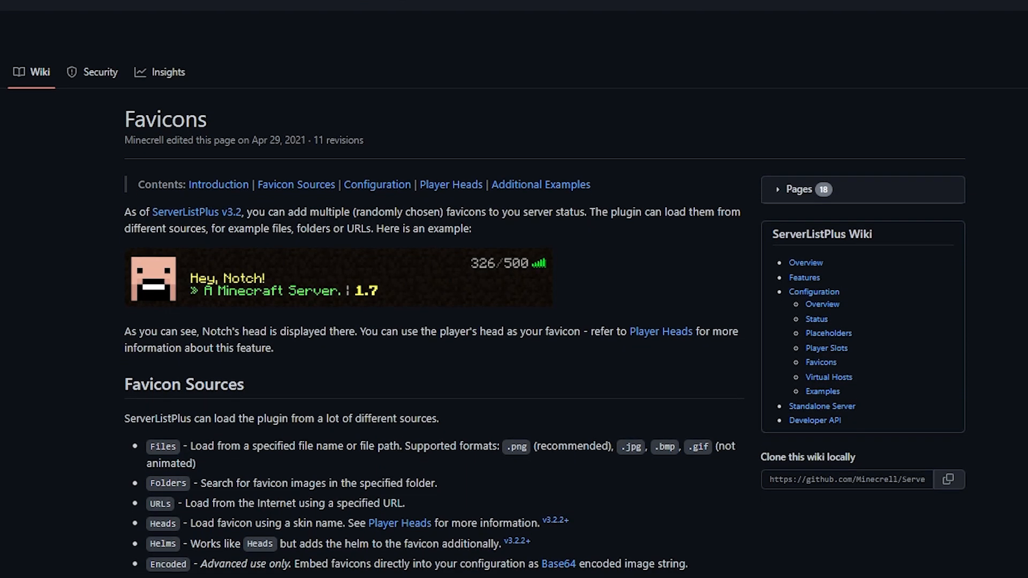
pyautogui.scroll(-3)
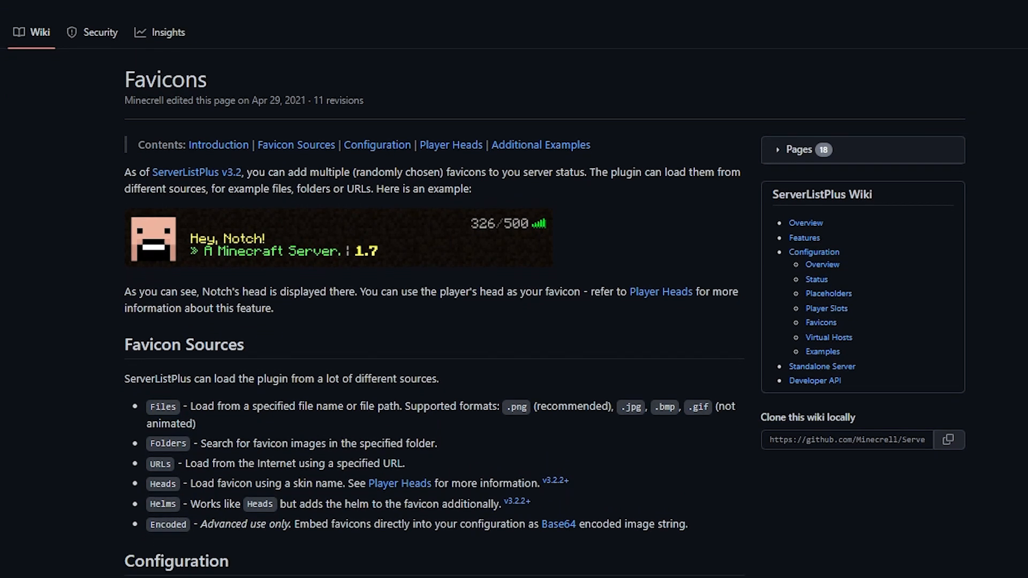
pyautogui.scroll(-3)
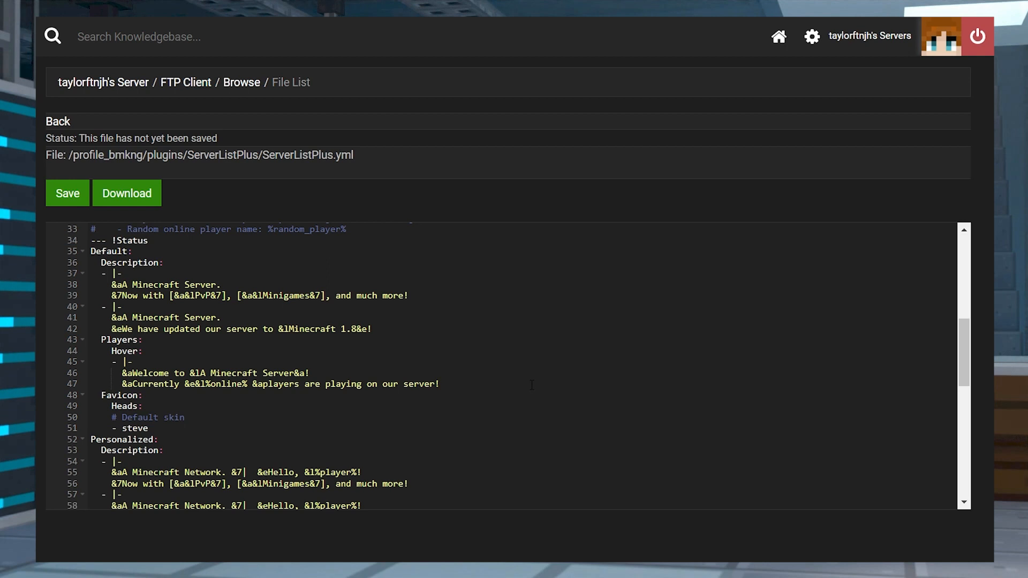
pyautogui.moveTo(267, 317)
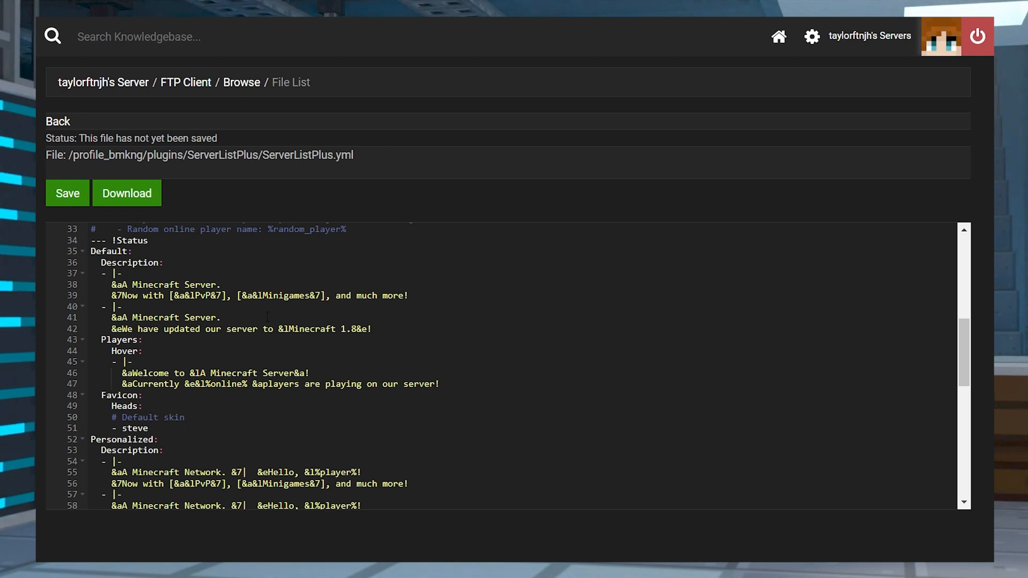
# Save ServerListPlus.yml with its Default description, hover text and steve favicon
pyautogui.click(67, 193)
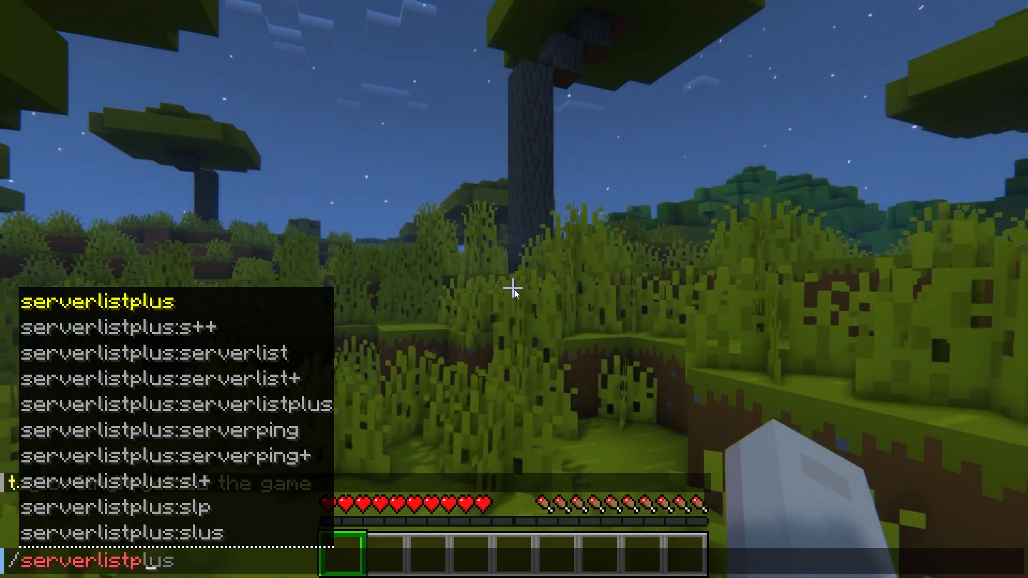
# Run /serverlistplus reload and refresh the server list to see My Server's custom message
pyautogui.write('reload')
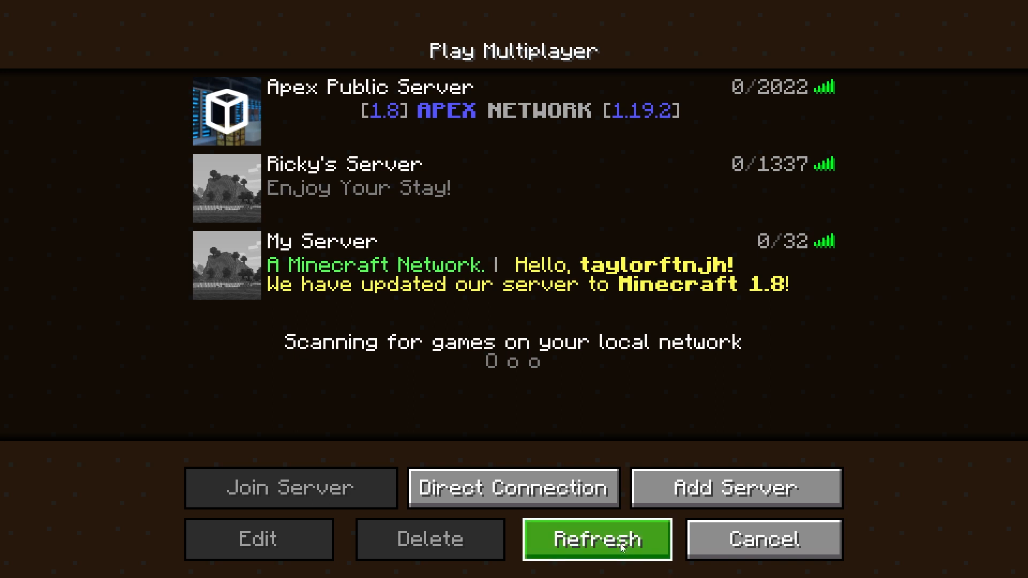
pyautogui.click(596, 539)
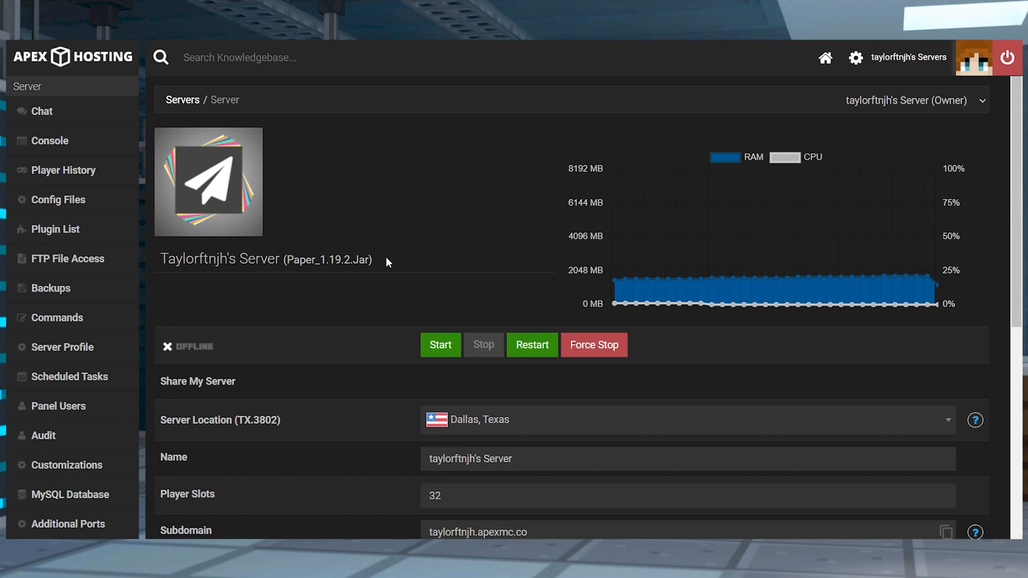
# In the server console, prepare an op command for player taylorftnjh
pyautogui.doubleClick(323, 259)
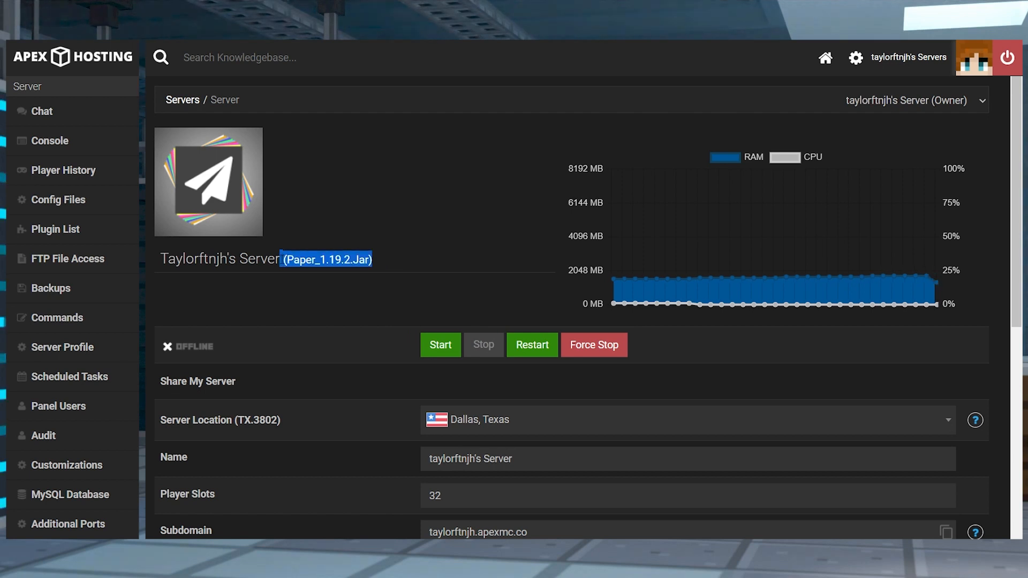
pyautogui.click(49, 140)
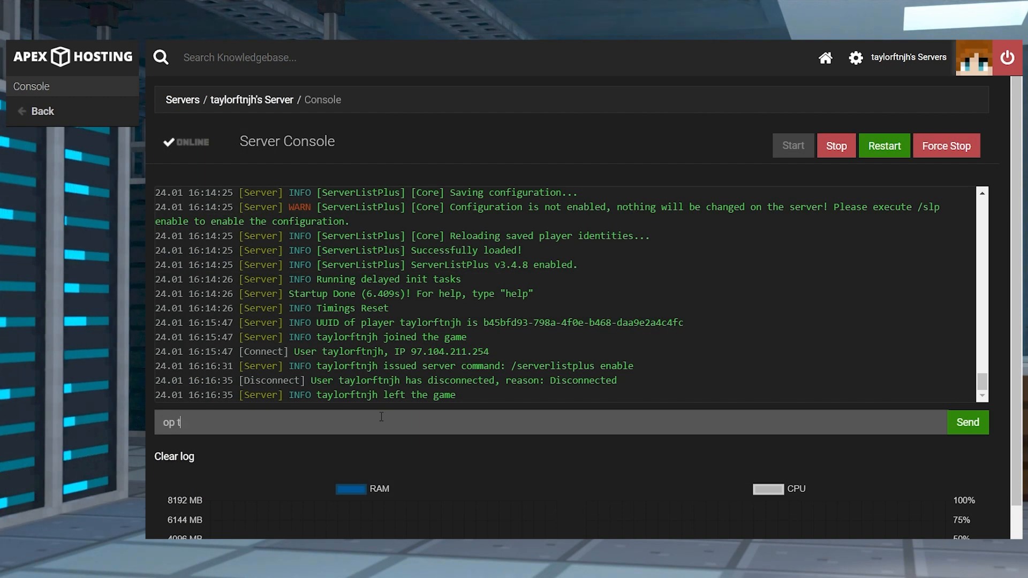
pyautogui.write('aylorft')
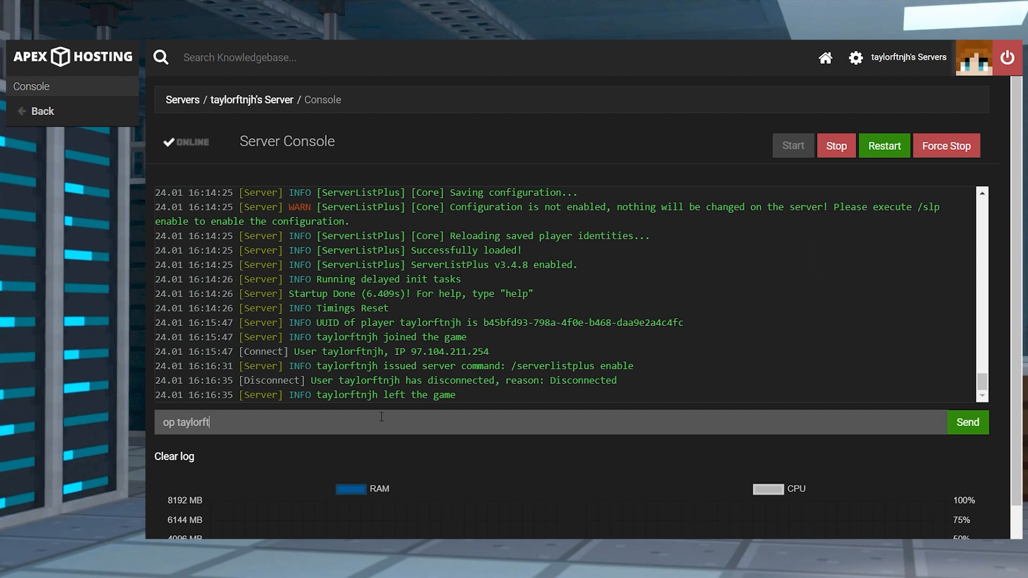
pyautogui.write('njh')
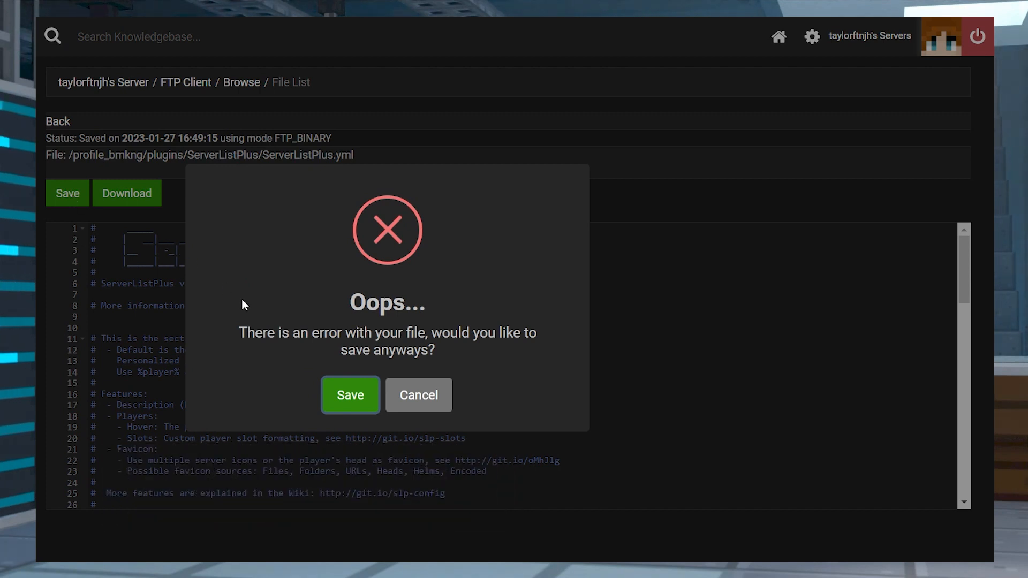
pyautogui.moveTo(419, 395)
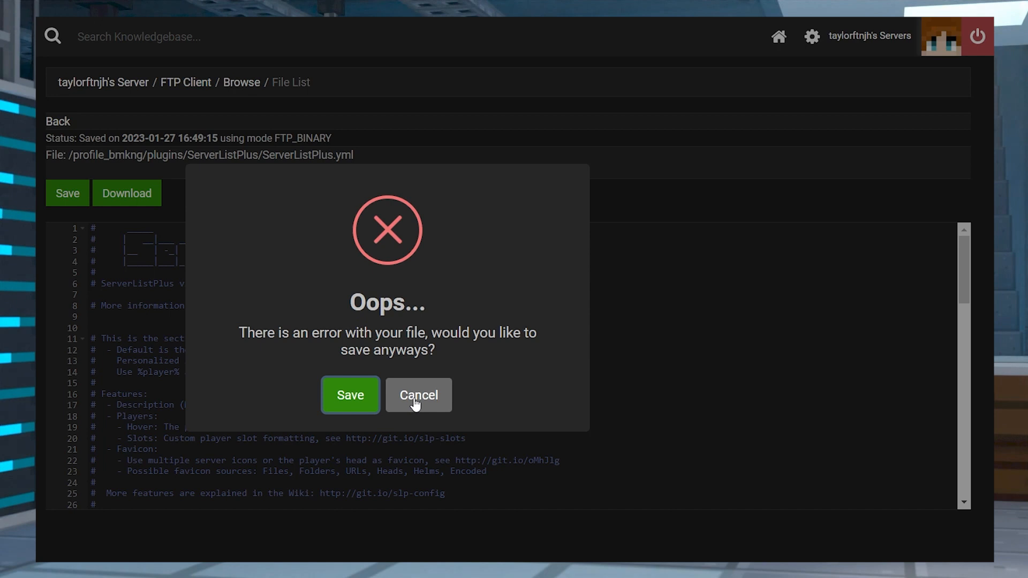
# Dismiss the file error warning and save ServerListPlus.yml with the player-skin favicon URL
pyautogui.click(350, 395)
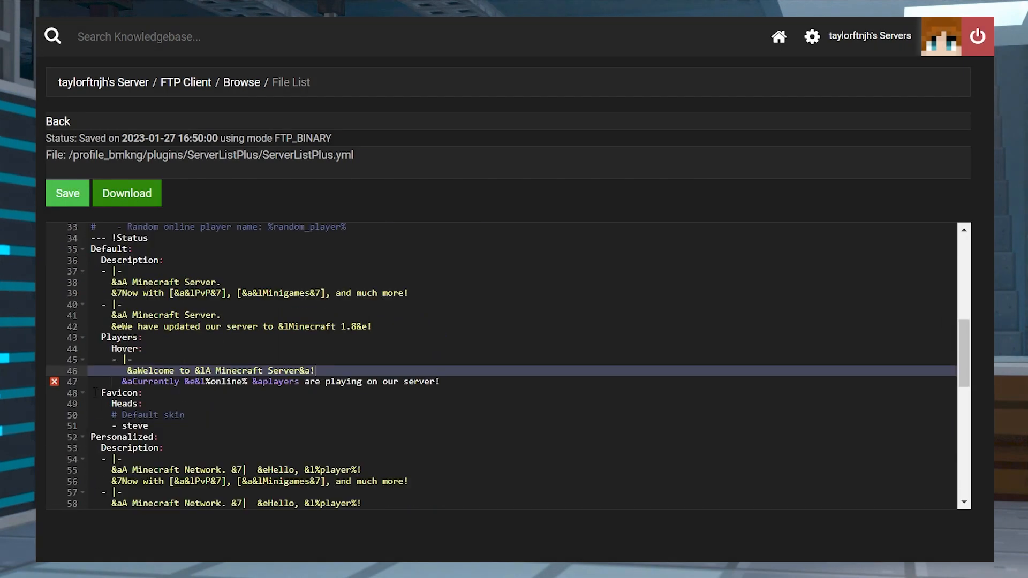
pyautogui.moveTo(55, 381)
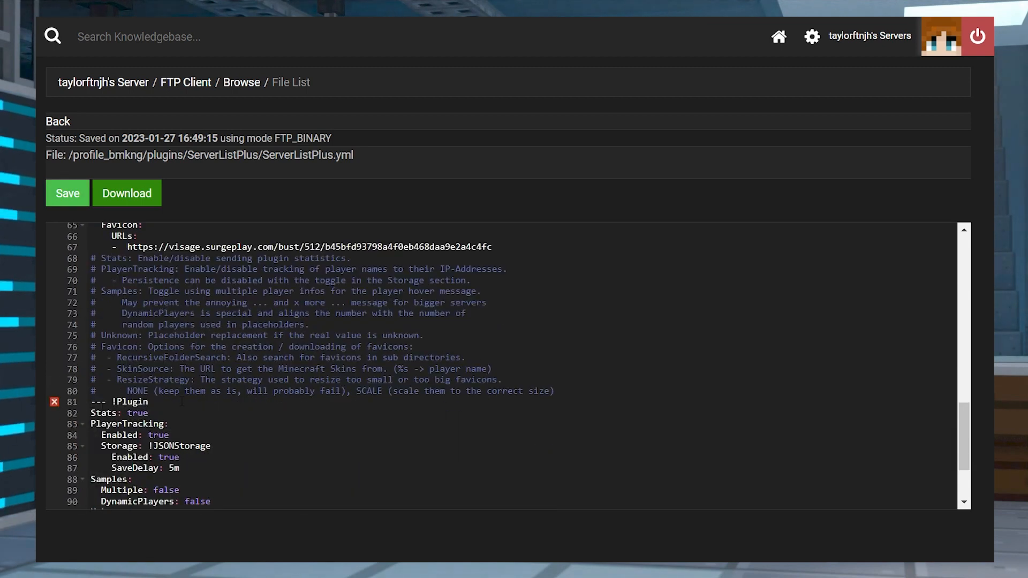
pyautogui.click(67, 193)
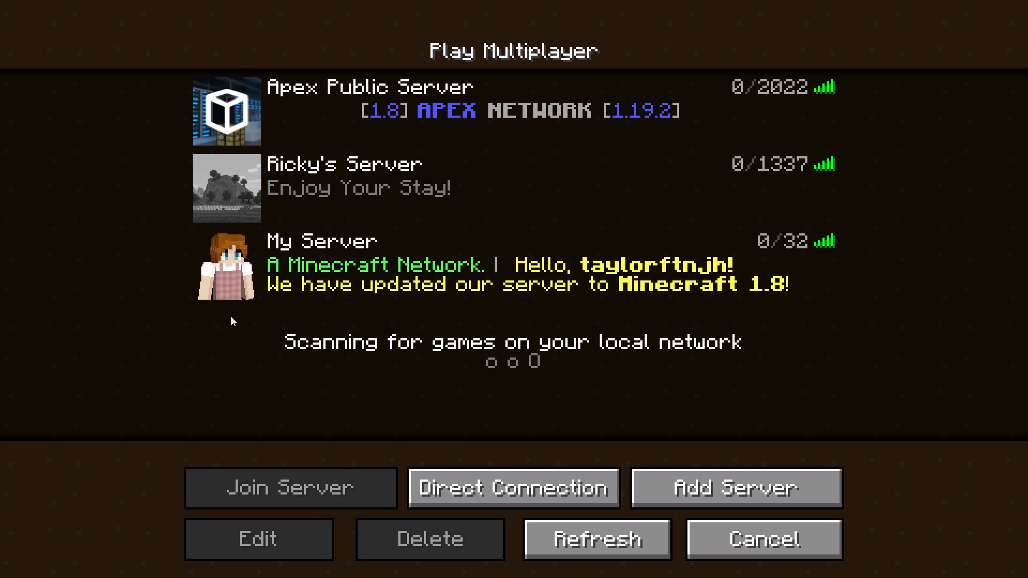
pyautogui.moveTo(225, 265)
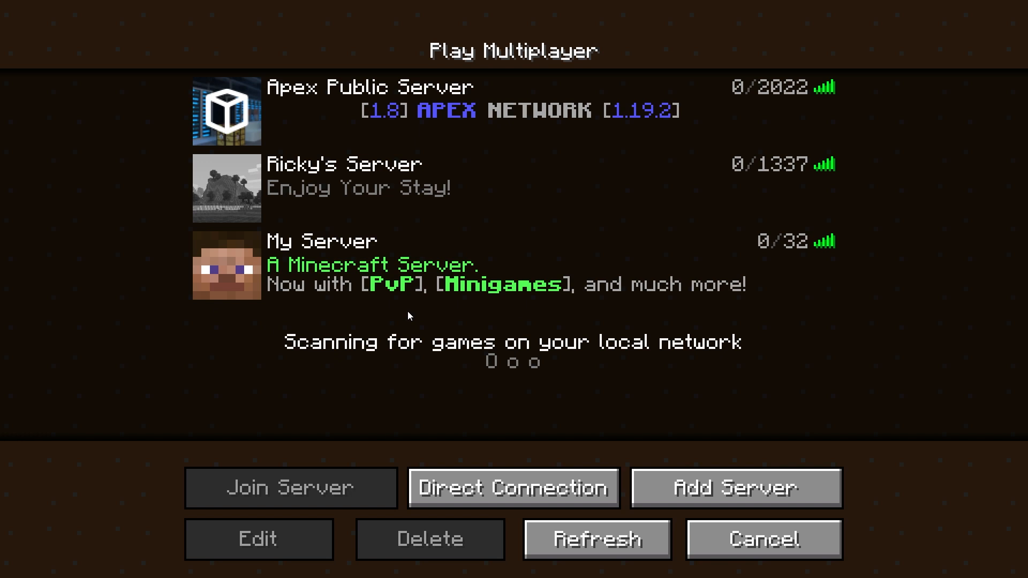
# Refresh the server list and select My Server to view its MOTD and icon
pyautogui.click(596, 540)
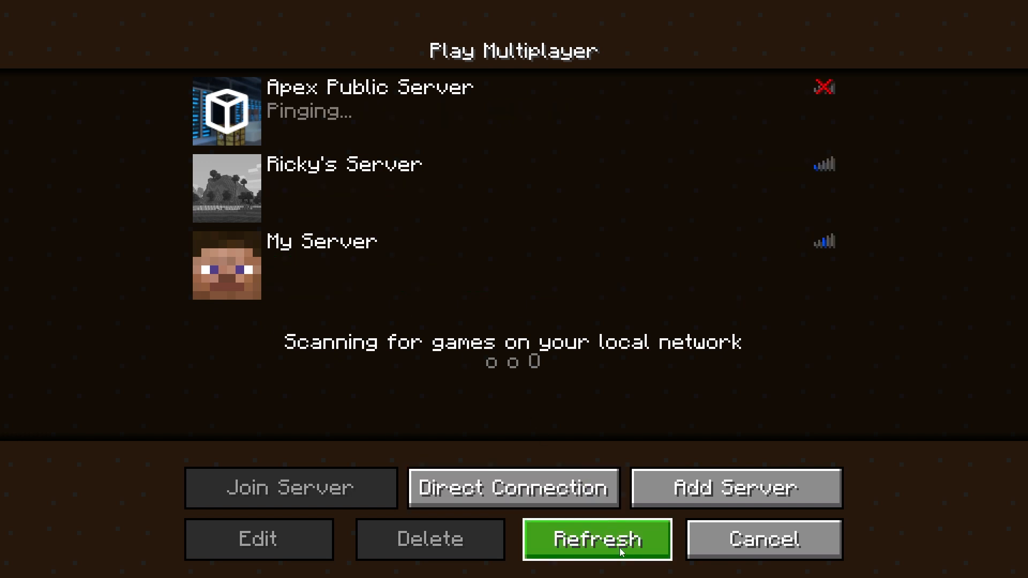
pyautogui.click(595, 539)
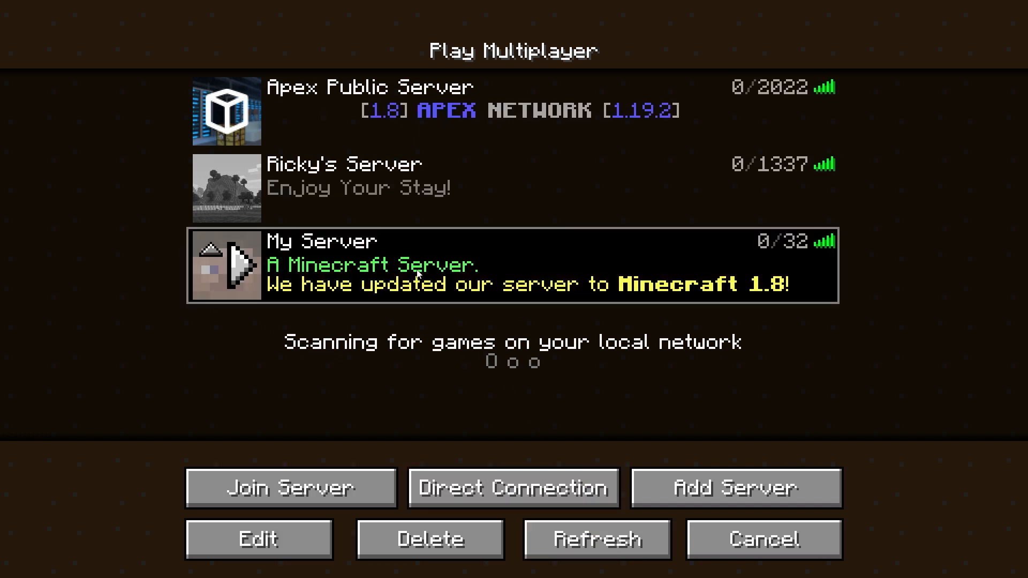